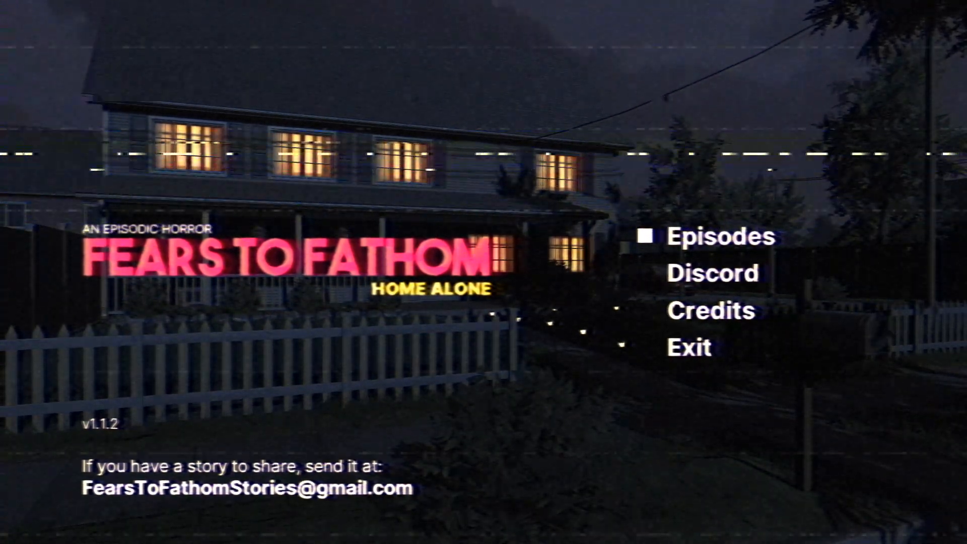
Step: Choose Episodes on the main menu and launch the Home Alone episode
click(718, 238)
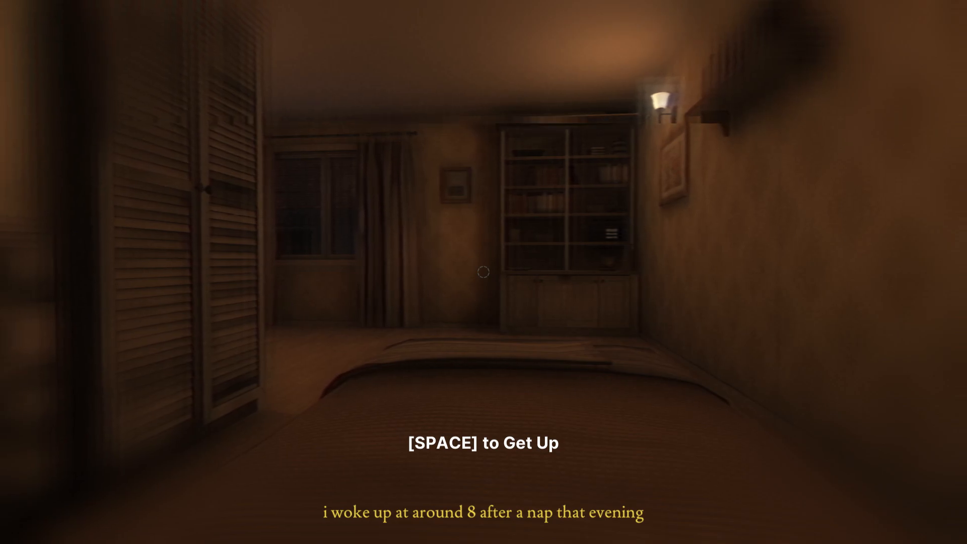
Step: Look around the dim bedroom, then get up out of bed
key(SPACE)
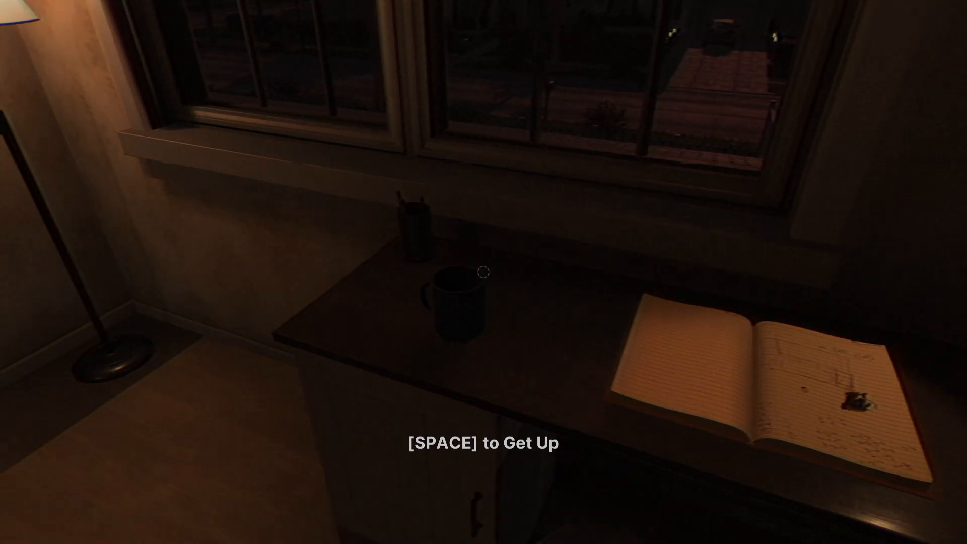
key(space)
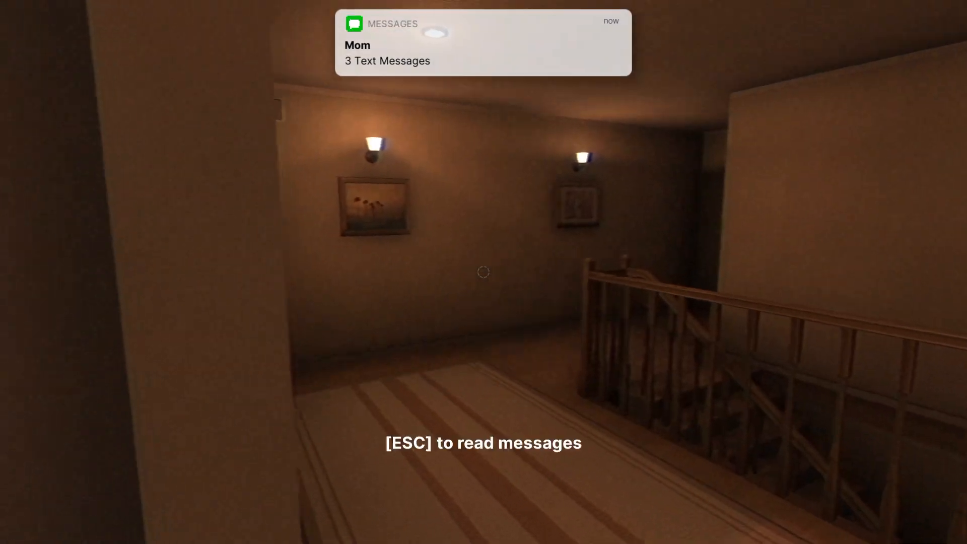
Step: Read Mom's three new texts, then walk to the staircase railing
key(Escape)
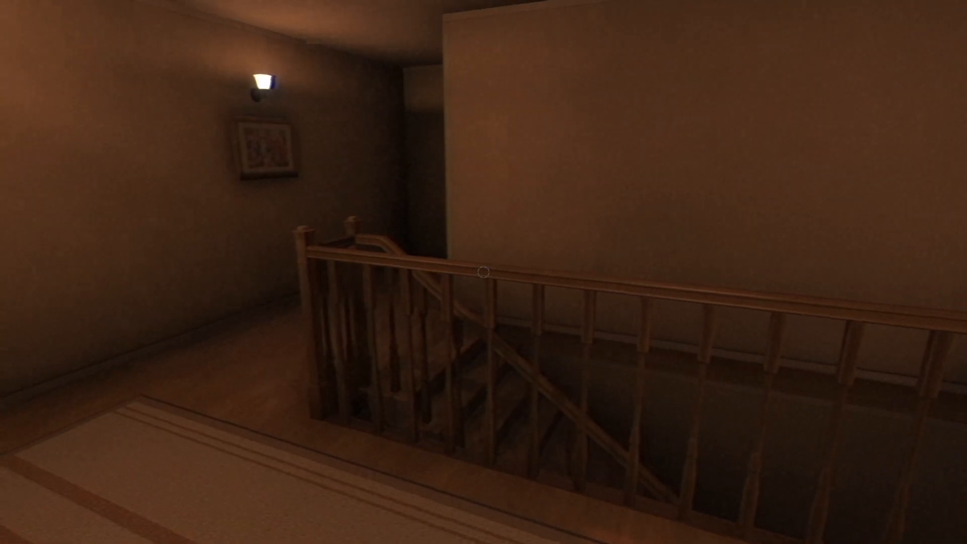
mouse_move(484, 284)
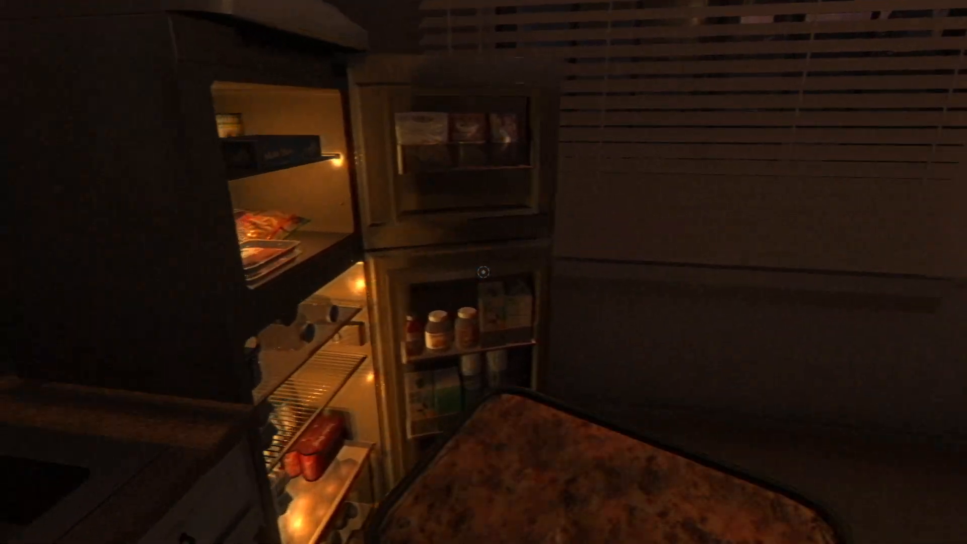
mouse_move(484, 276)
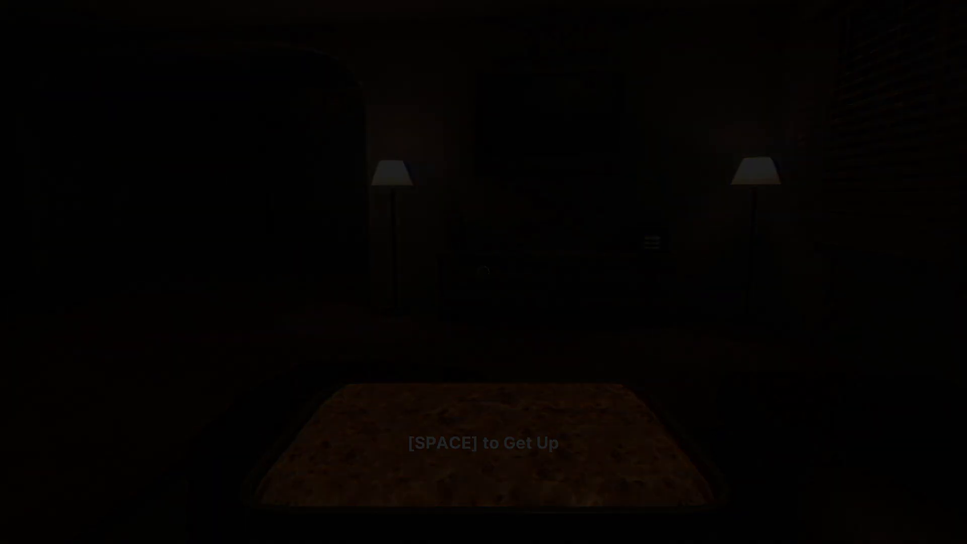
Step: Sit on the couch watching TV in the lit living room
key(space)
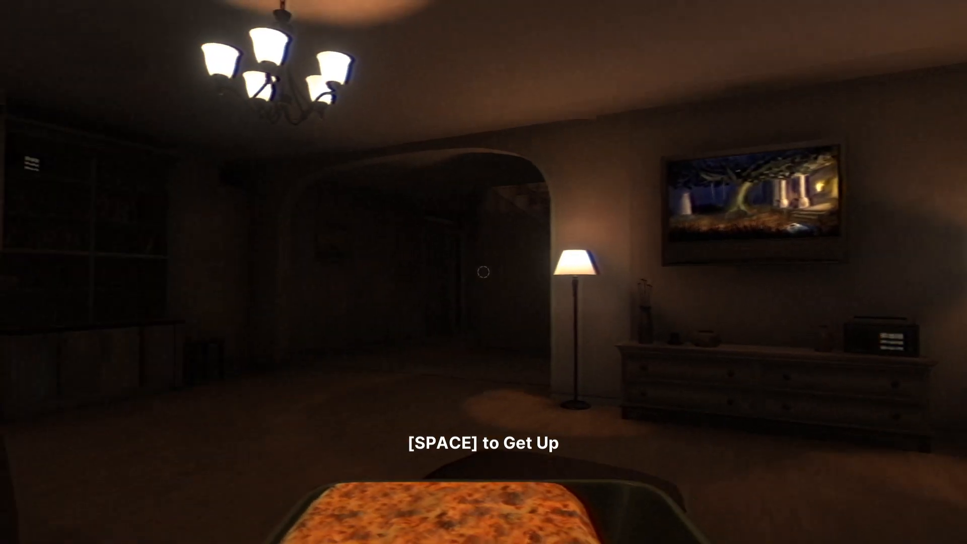
mouse_move(483, 273)
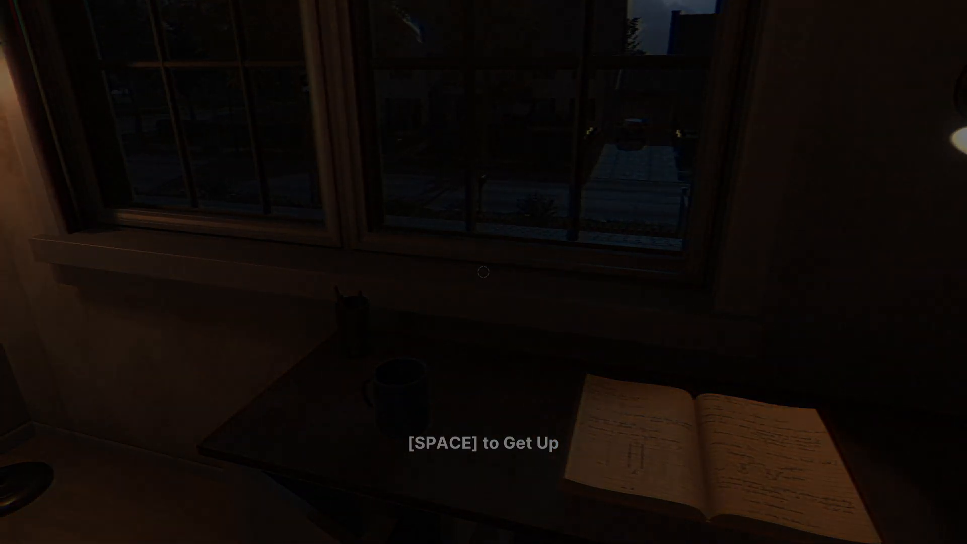
Step: Get up from the window desk chair into the upstairs hallway
key(SPACE)
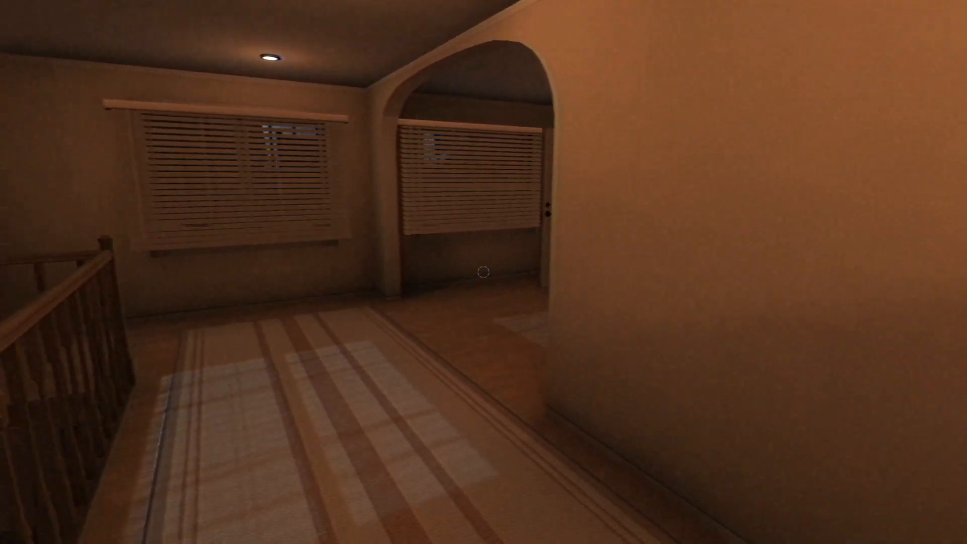
mouse_move(483, 273)
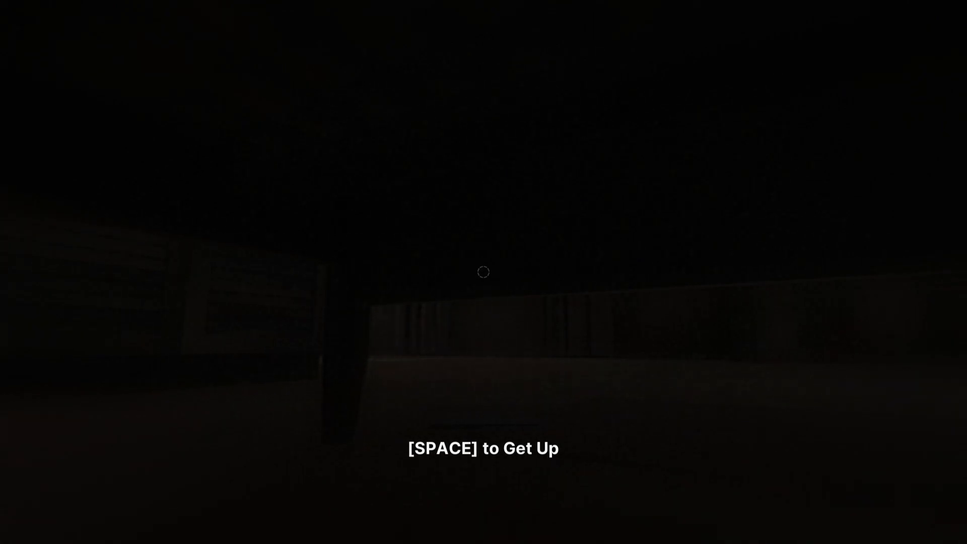
Step: Leave the dark hiding spot at the get-up prompt
key(space)
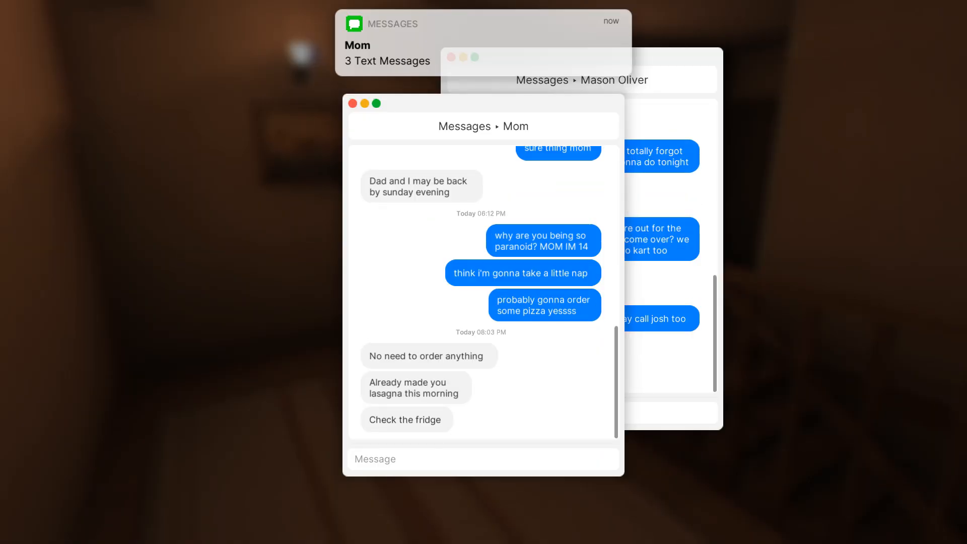
Step: Look toward the couch and sit down in front of the pizza tray
drag(484, 103, 319, 68)
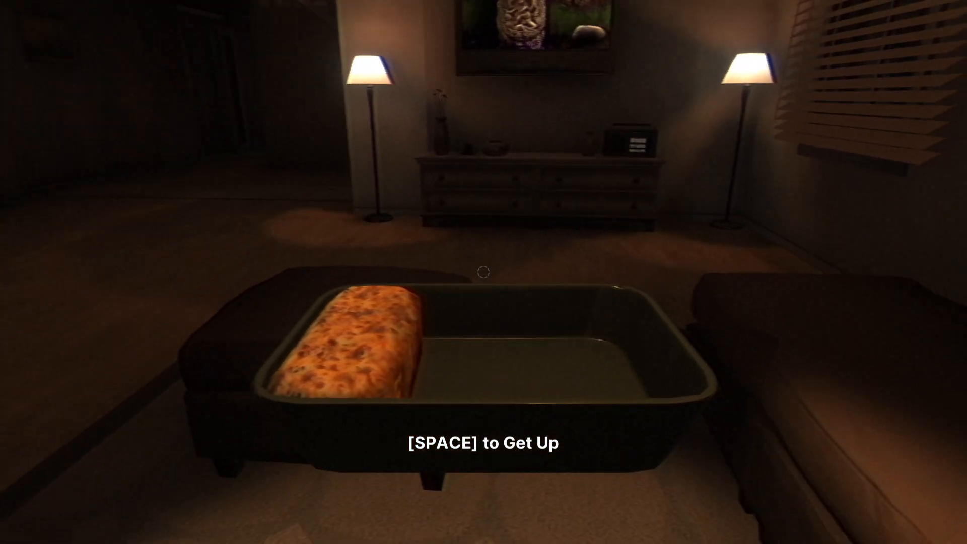
key(space)
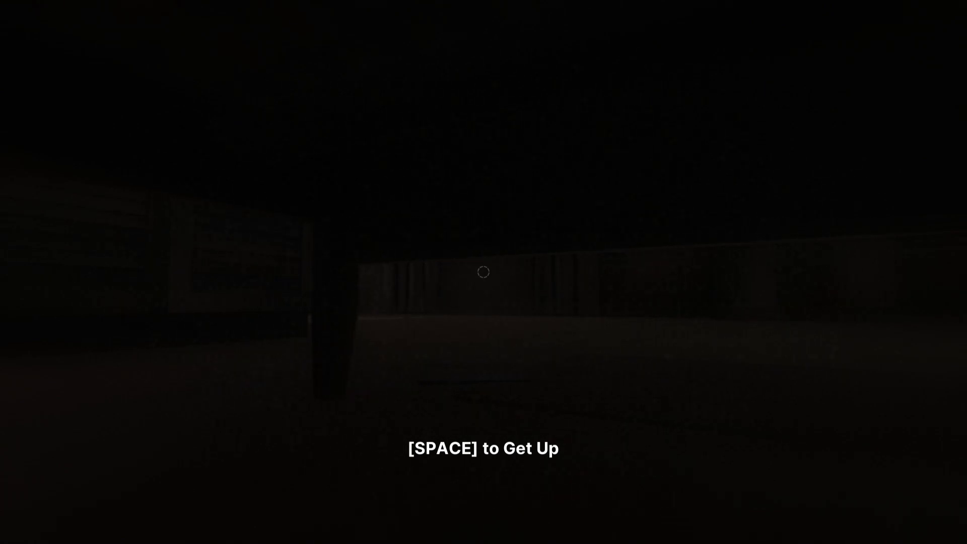
Step: Stay seated on the couch as the room goes almost black
key(SPACE)
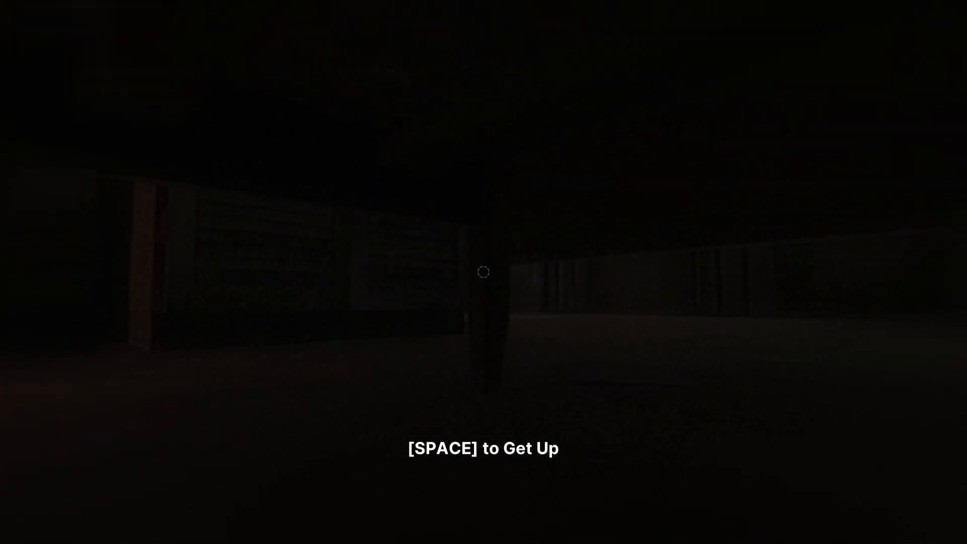
Step: Keep waiting in the dark until the 'a game by rayll' credit appears
key(space)
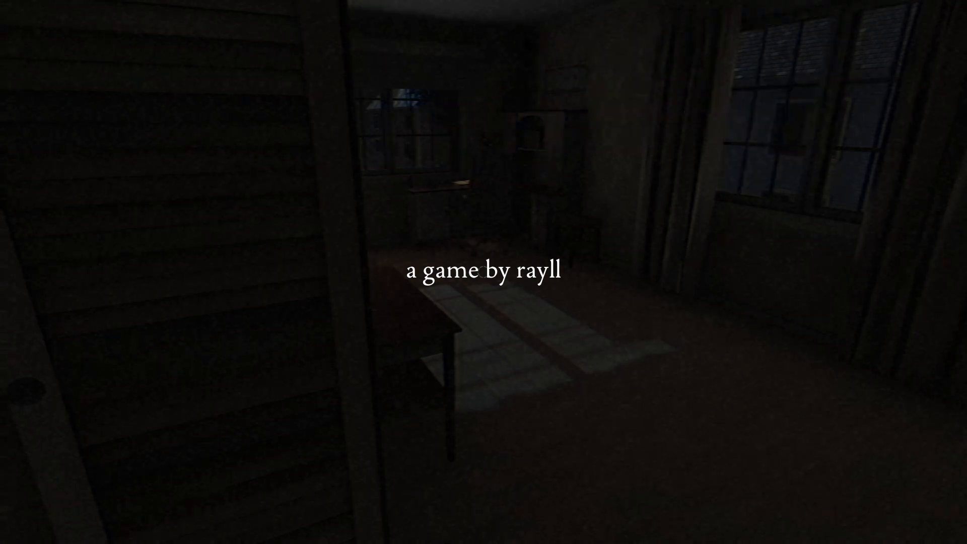